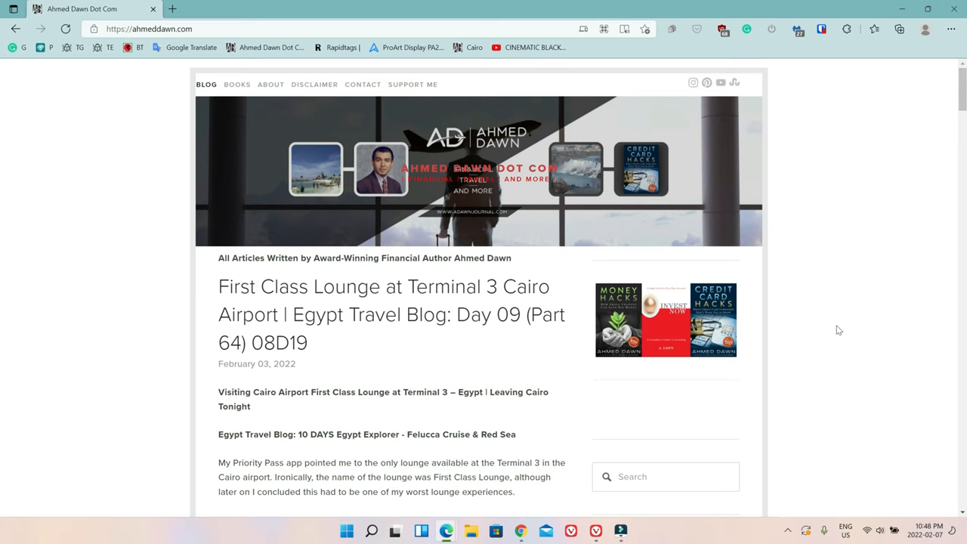
mouse_move(843, 339)
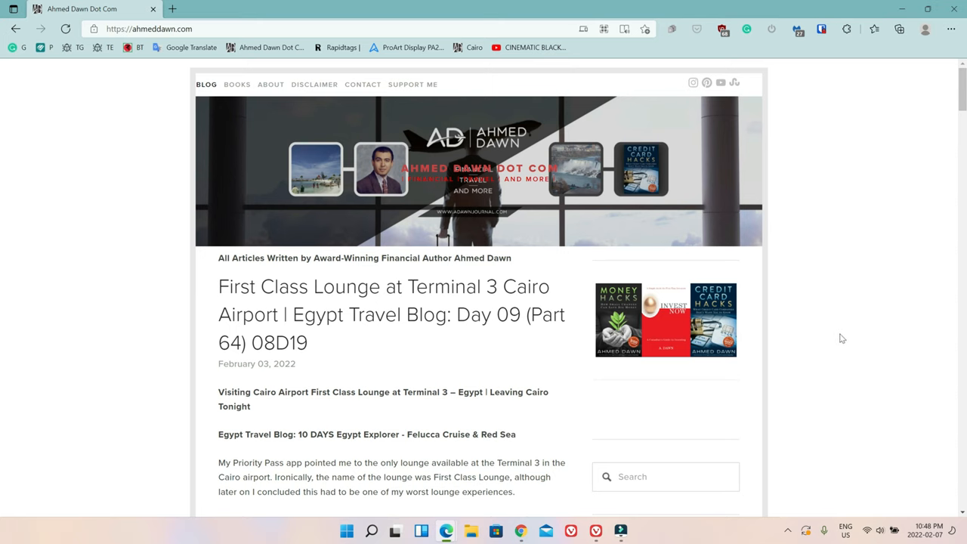
mouse_move(896, 307)
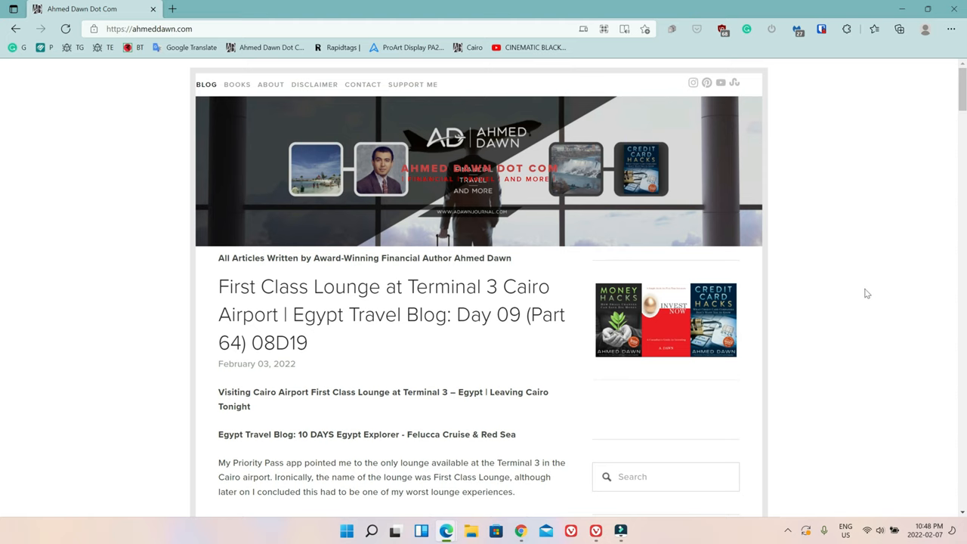
mouse_move(867, 294)
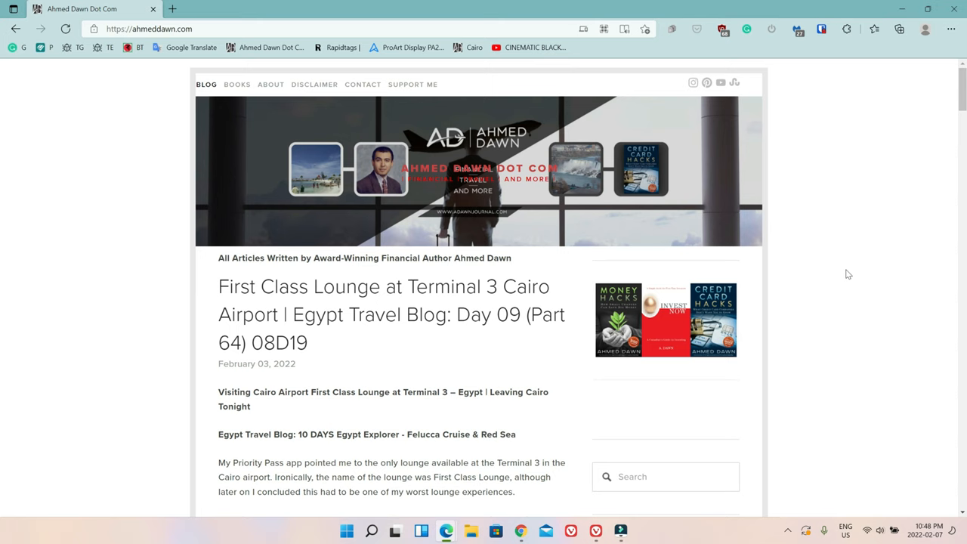
mouse_move(891, 247)
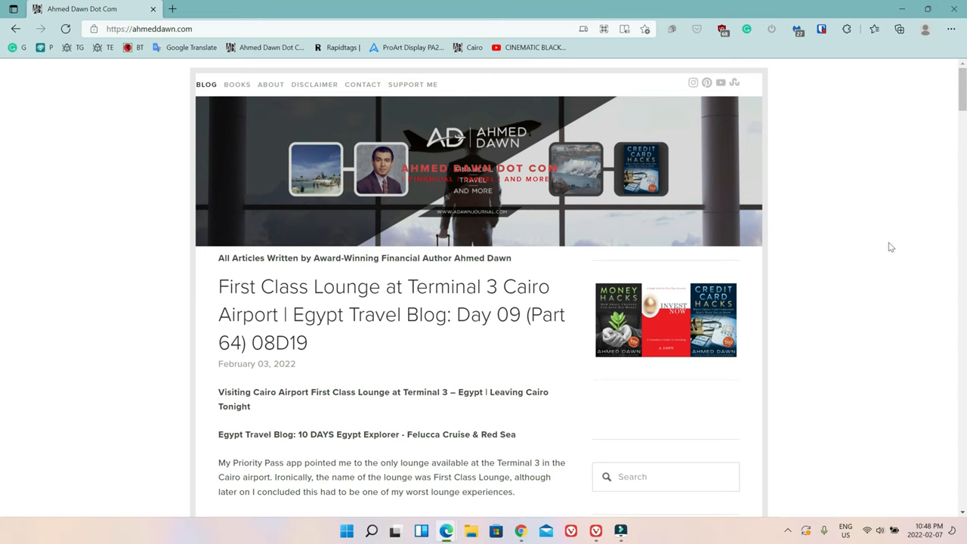
mouse_move(856, 246)
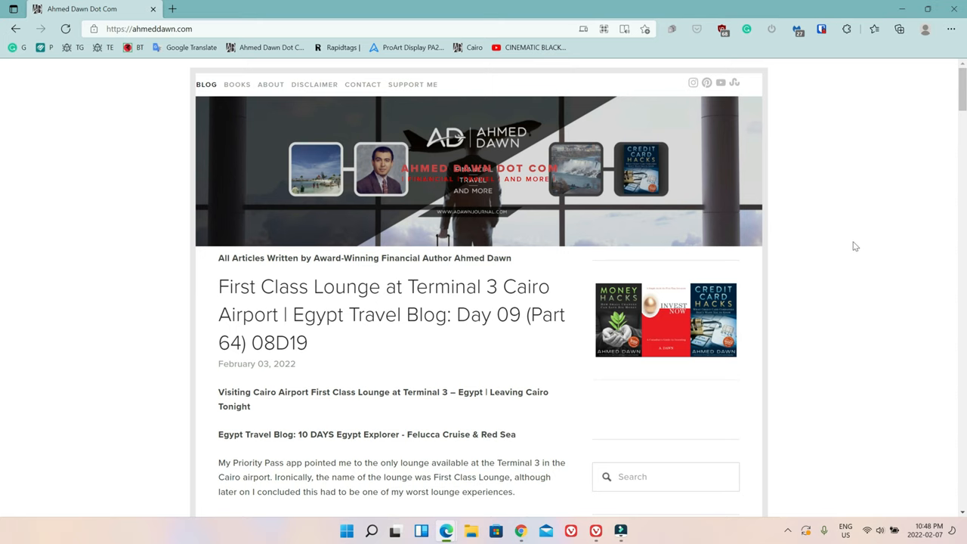
mouse_move(942, 212)
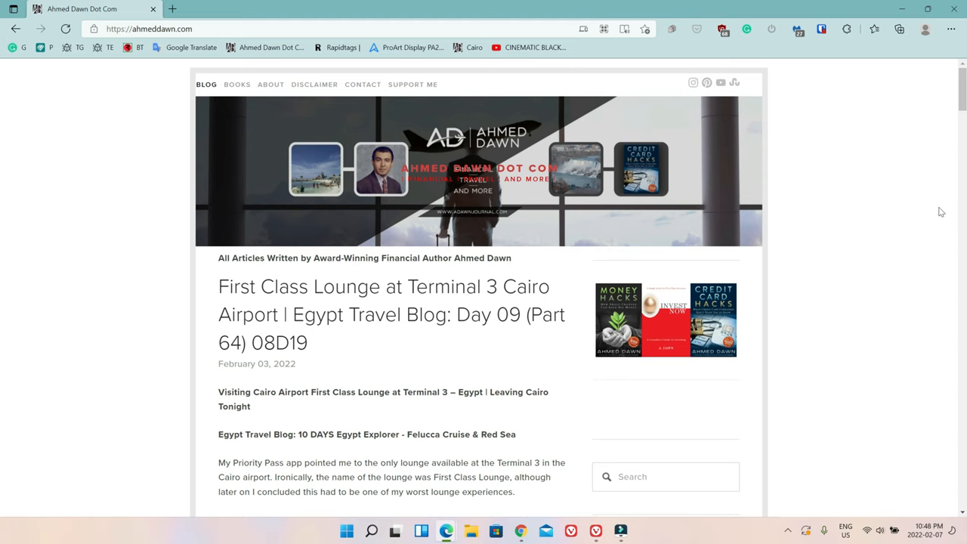
mouse_move(415, 224)
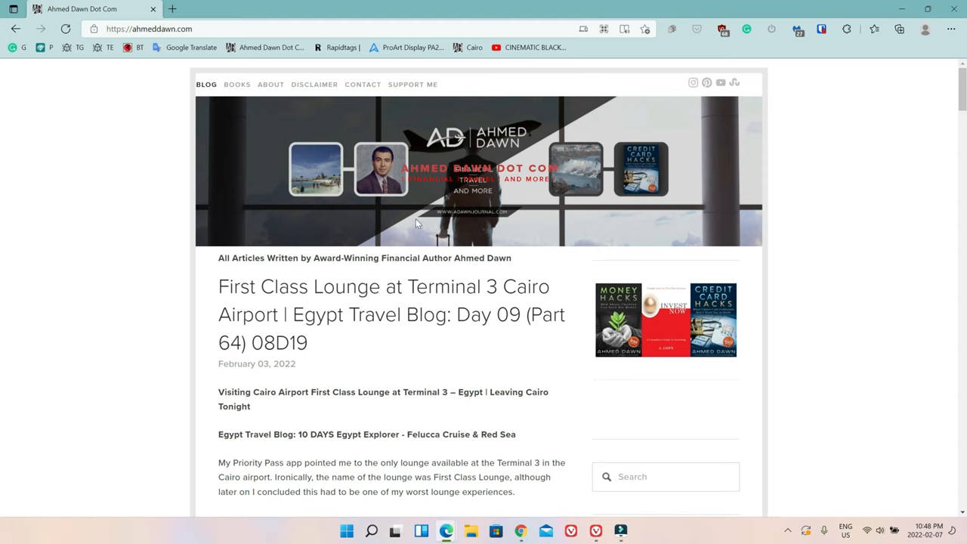
mouse_move(817, 326)
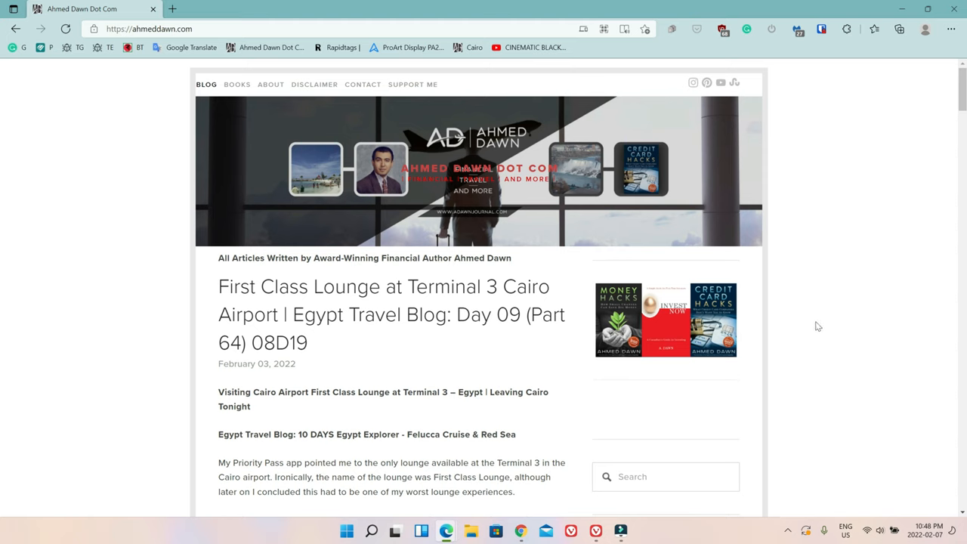
mouse_move(837, 367)
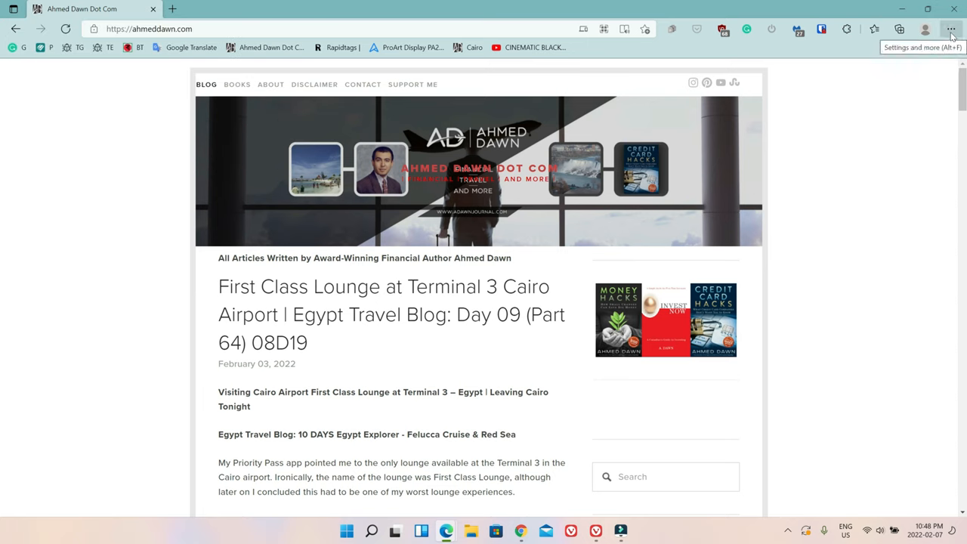
Open Edge's Settings and more (…) menu over the blog page
left_click(952, 29)
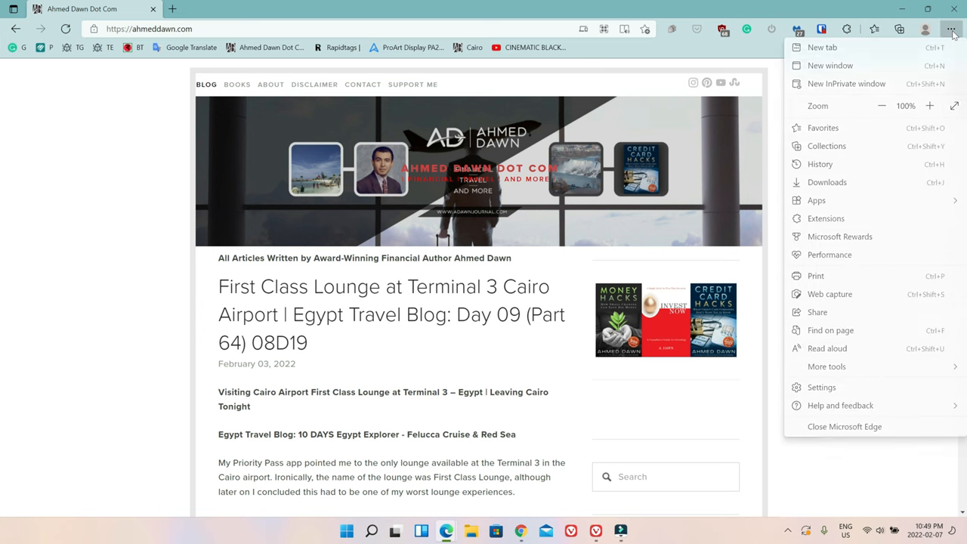
mouse_move(855, 119)
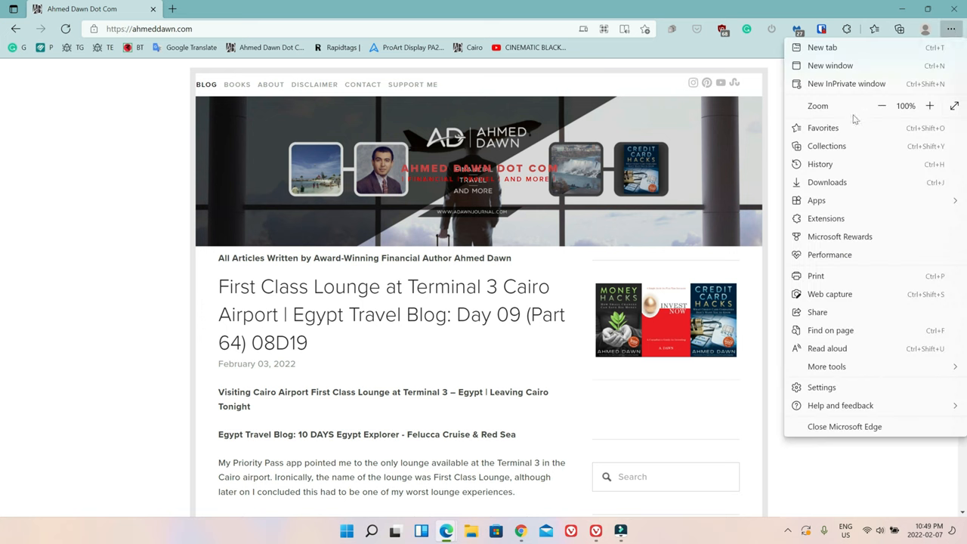
mouse_move(844, 251)
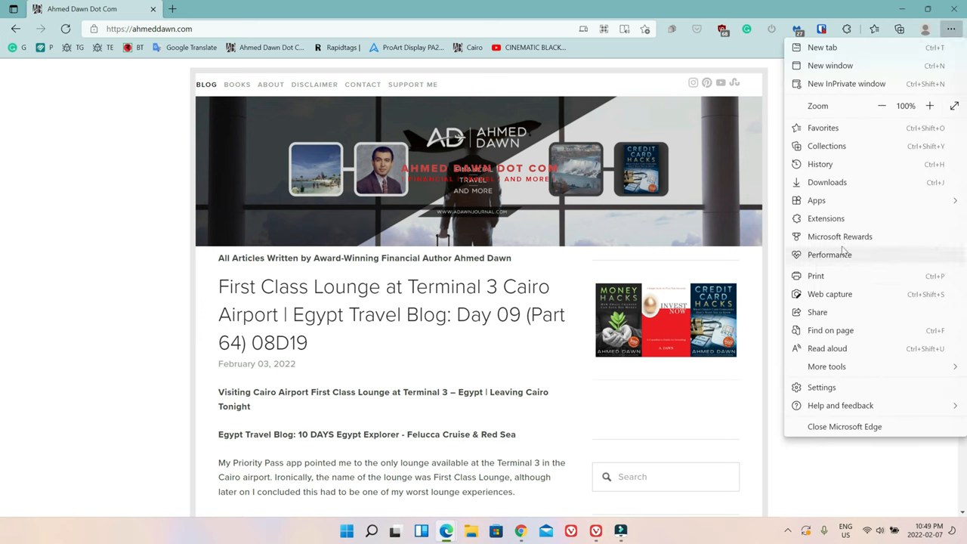
mouse_move(811, 301)
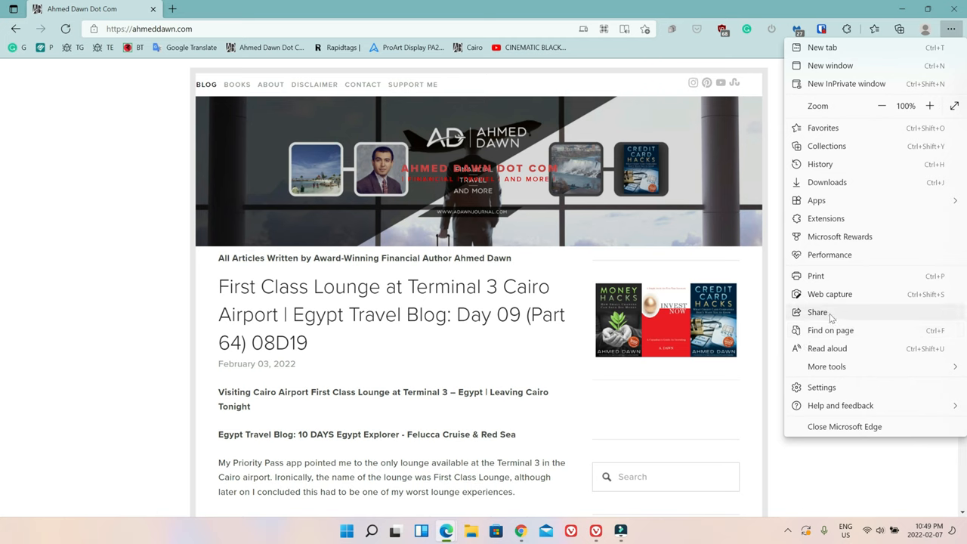
mouse_move(822, 321)
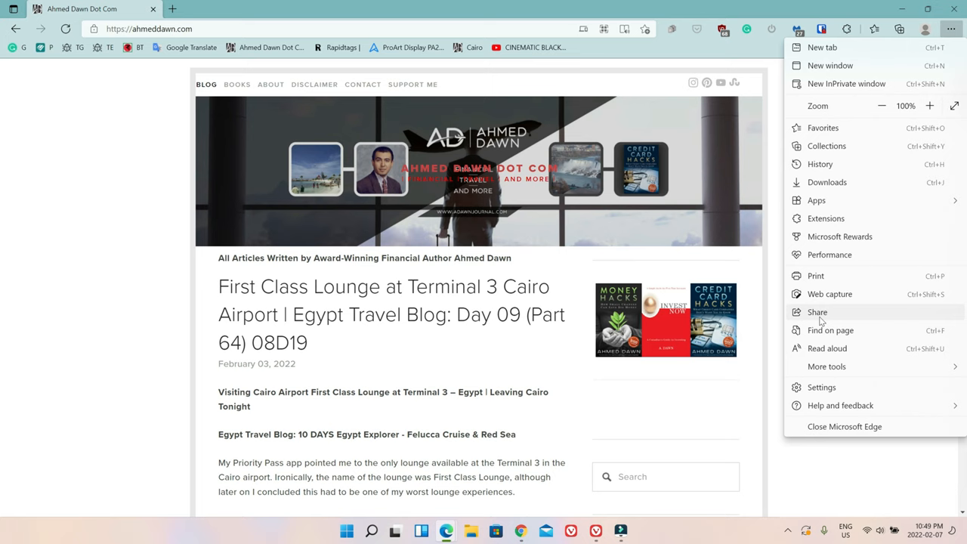
mouse_move(824, 318)
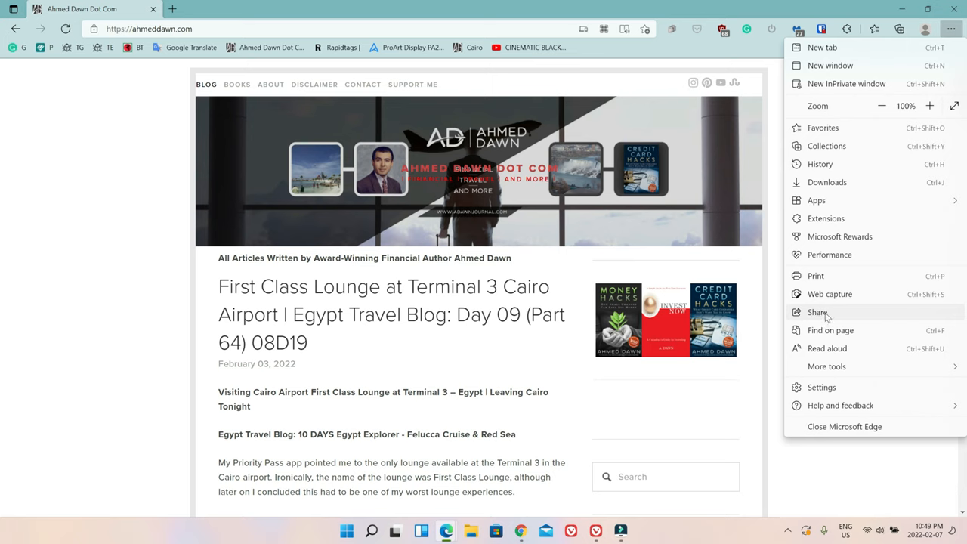
Open the Share panel for the Ahmed Dawn page and copy its link
left_click(817, 313)
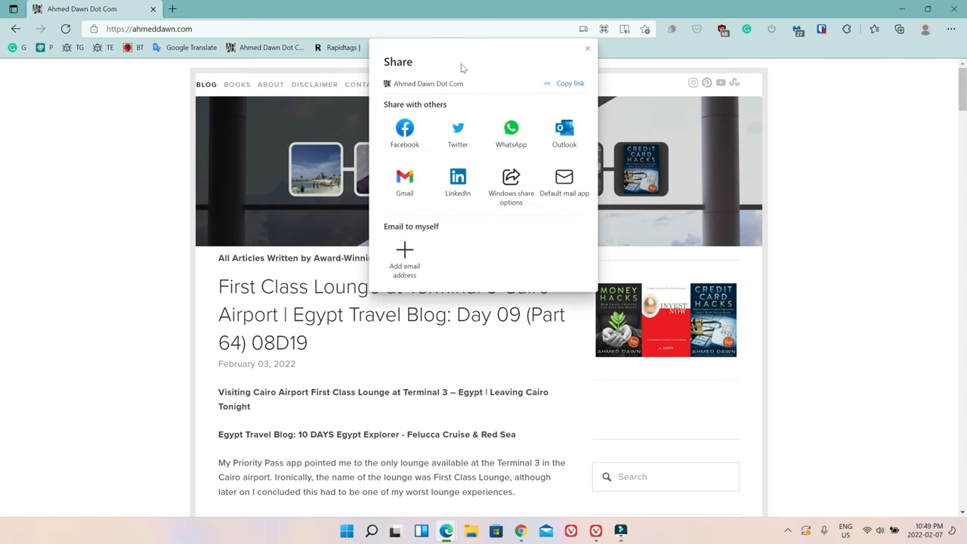
mouse_move(487, 257)
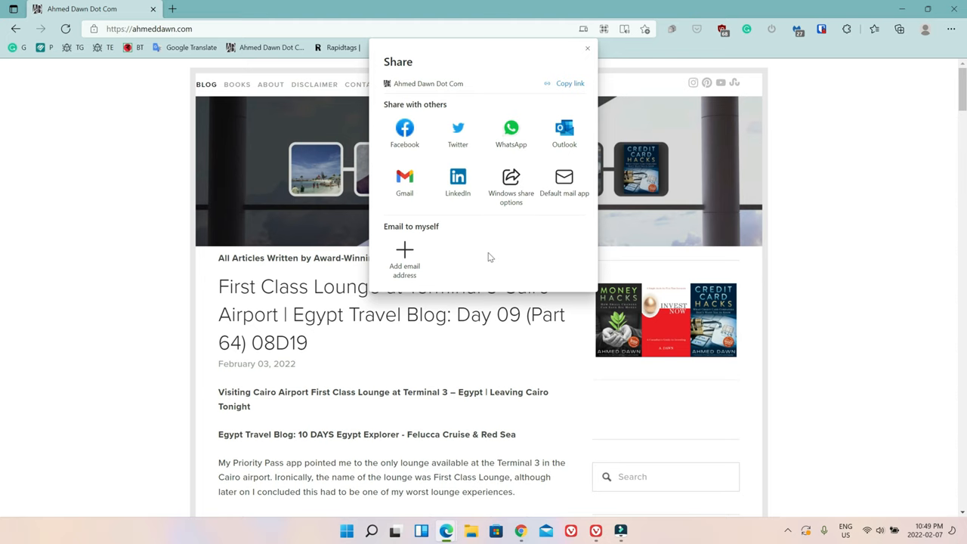
mouse_move(457, 80)
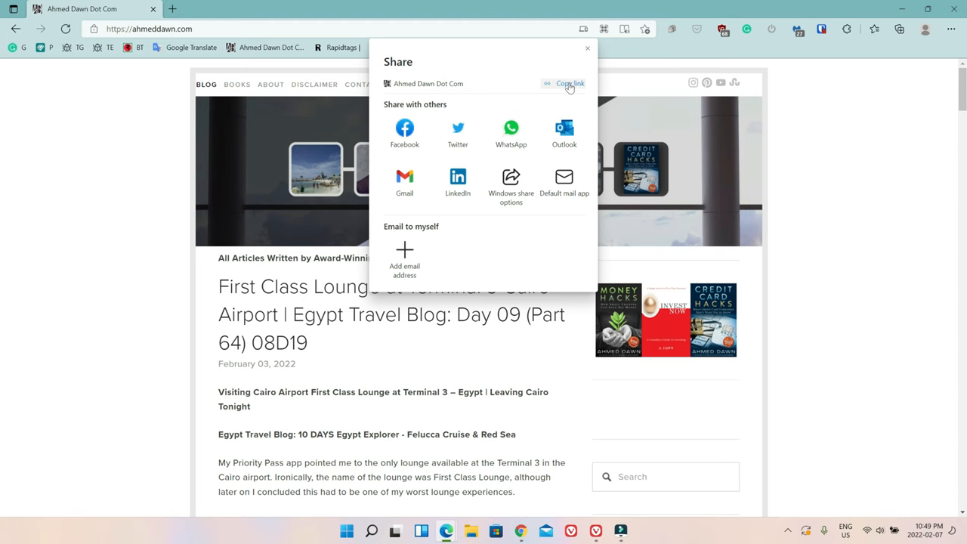
left_click(570, 83)
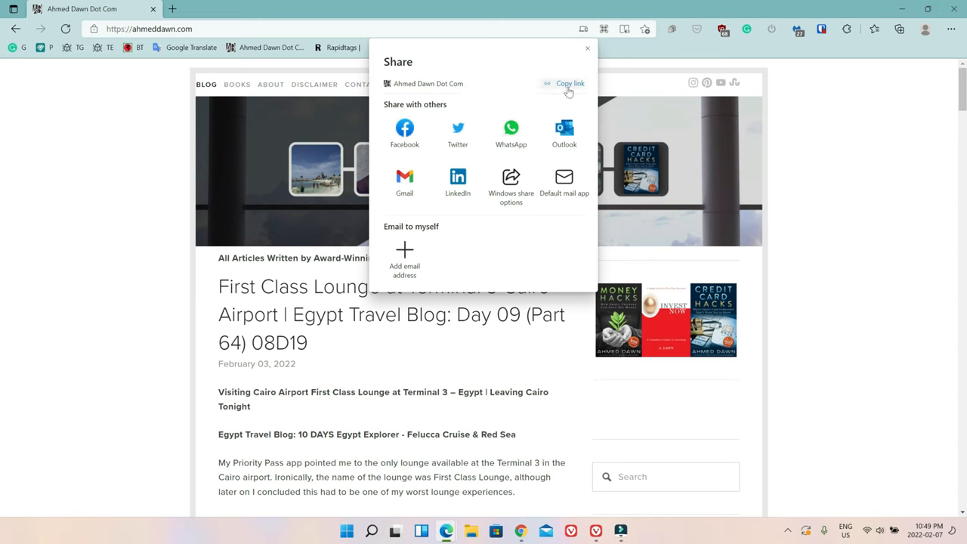
mouse_move(404, 181)
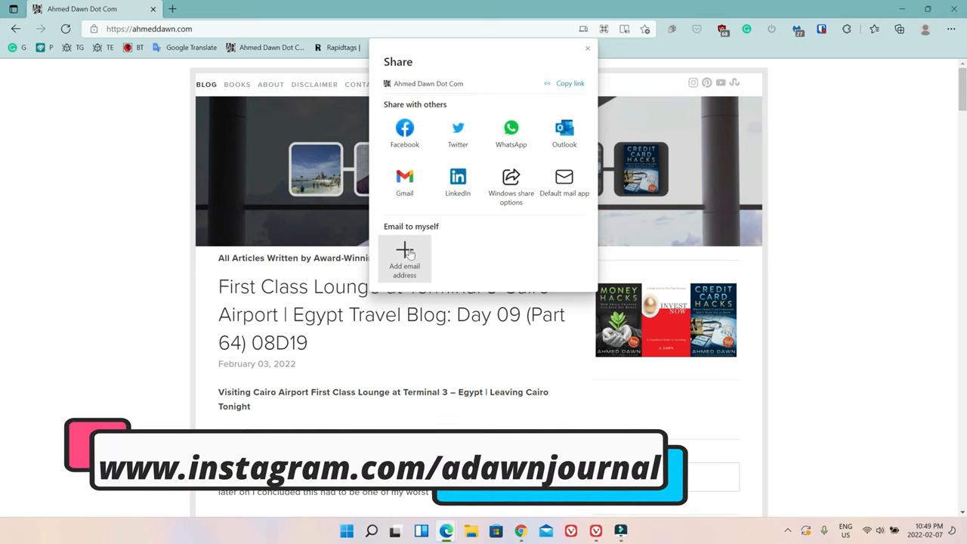
Start adding my email address, check the provider list, then go back to the Share panel
left_click(404, 261)
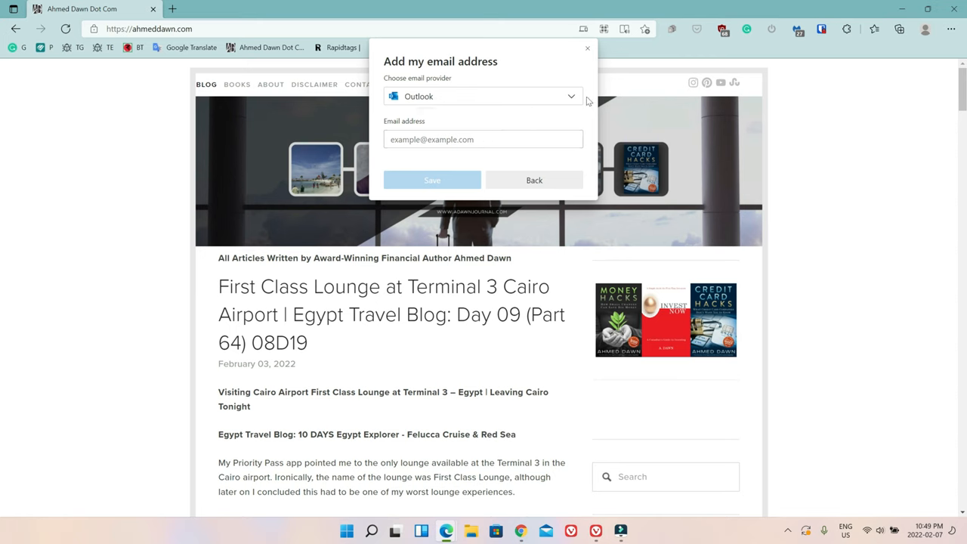
left_click(483, 96)
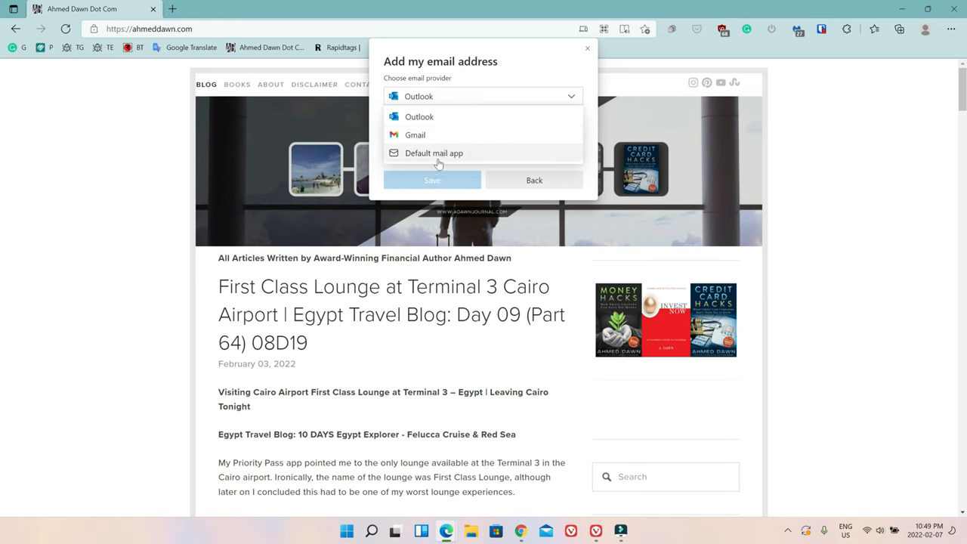
mouse_move(529, 51)
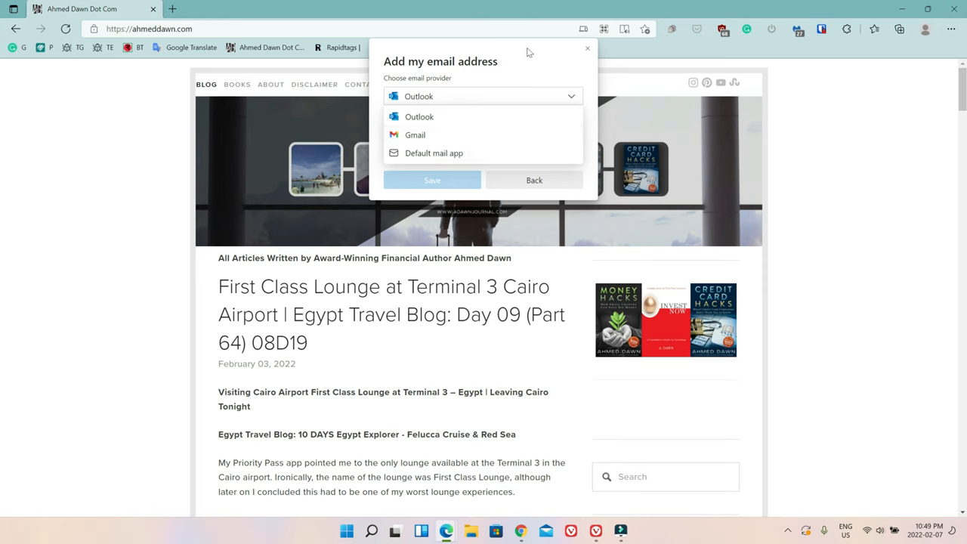
left_click(535, 180)
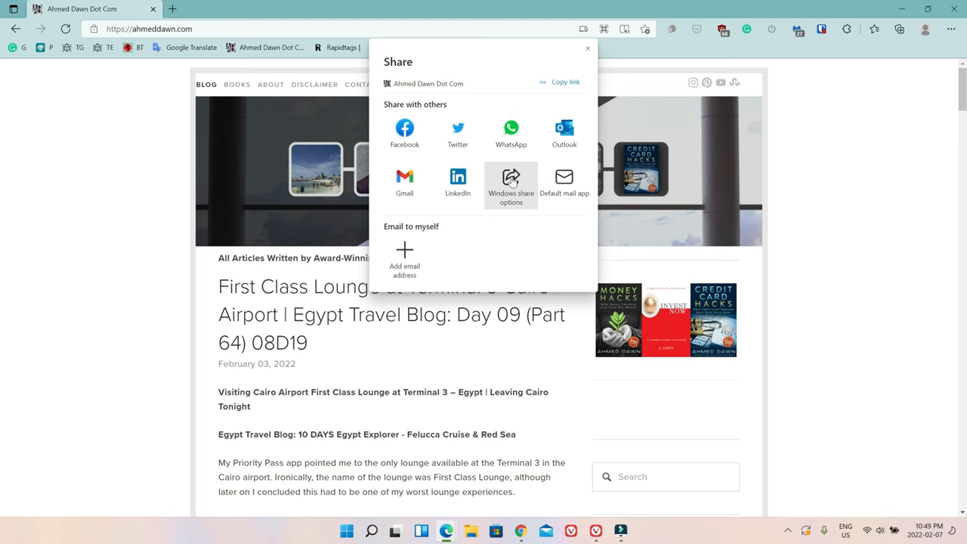
Open Windows' Share link window and view its Nearby sharing choices
left_click(511, 185)
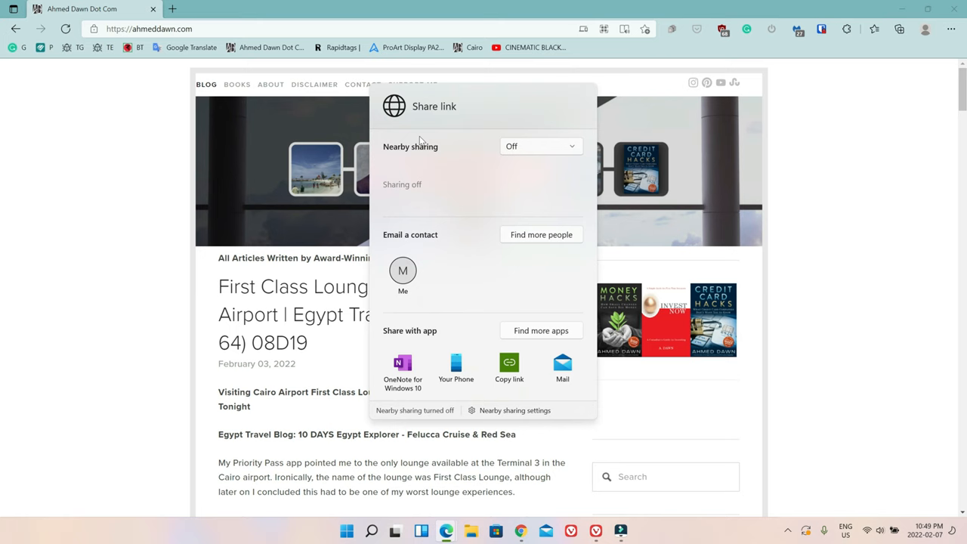
mouse_move(540, 149)
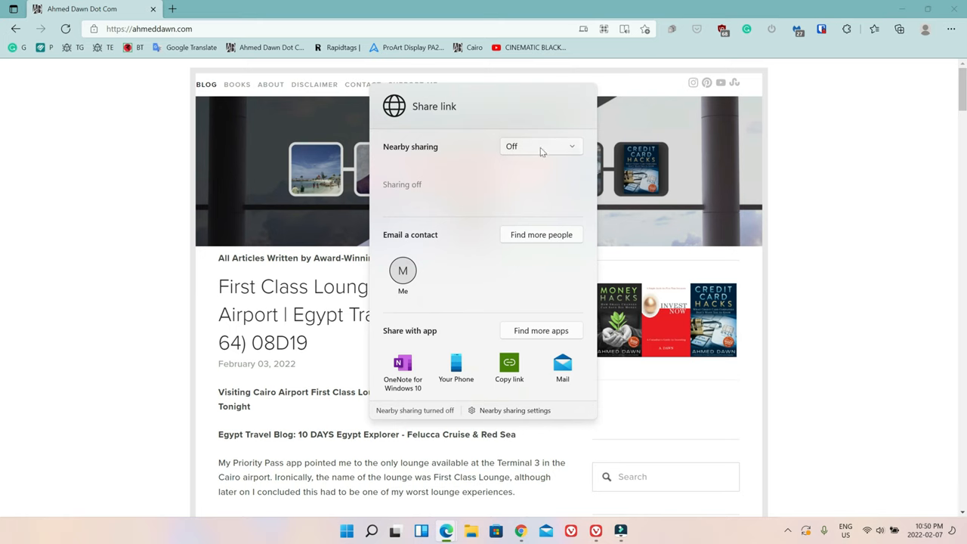
mouse_move(576, 152)
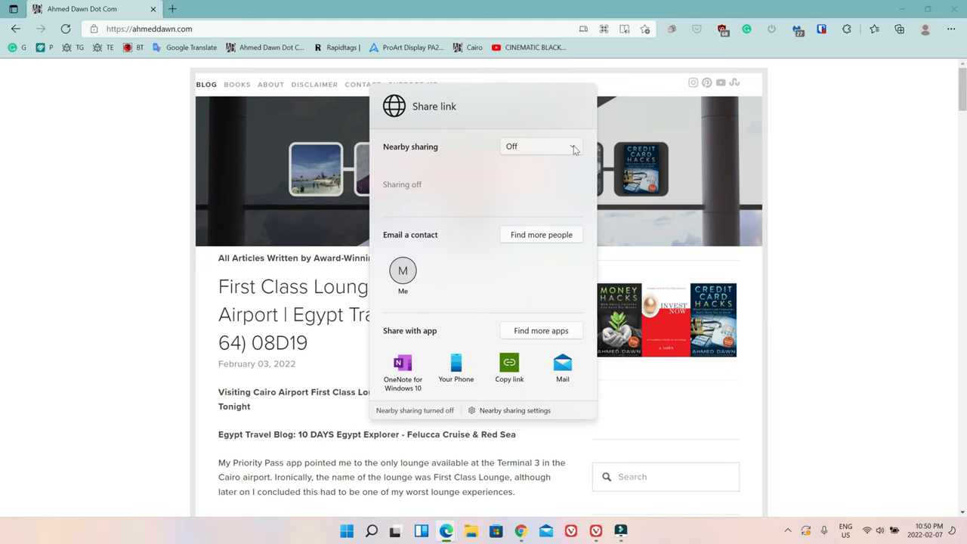
left_click(541, 146)
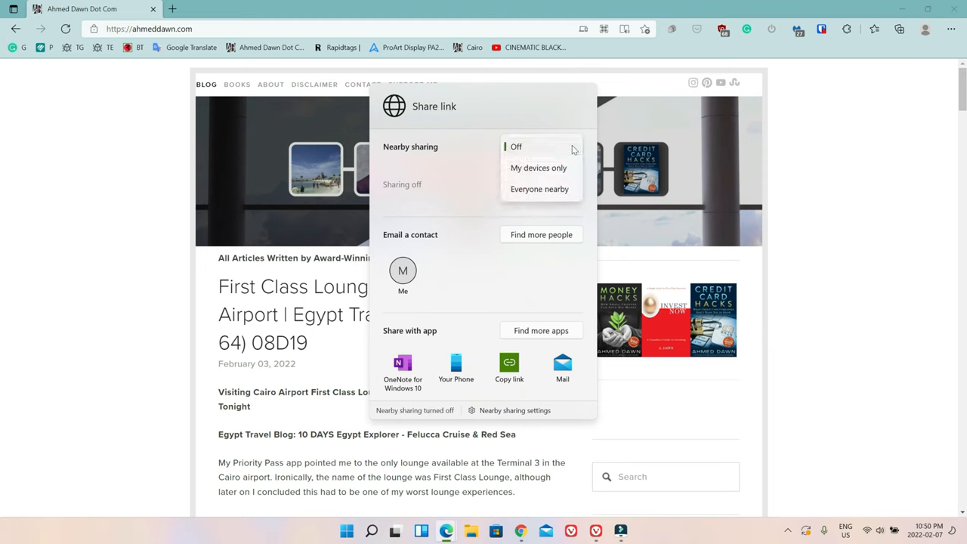
mouse_move(480, 180)
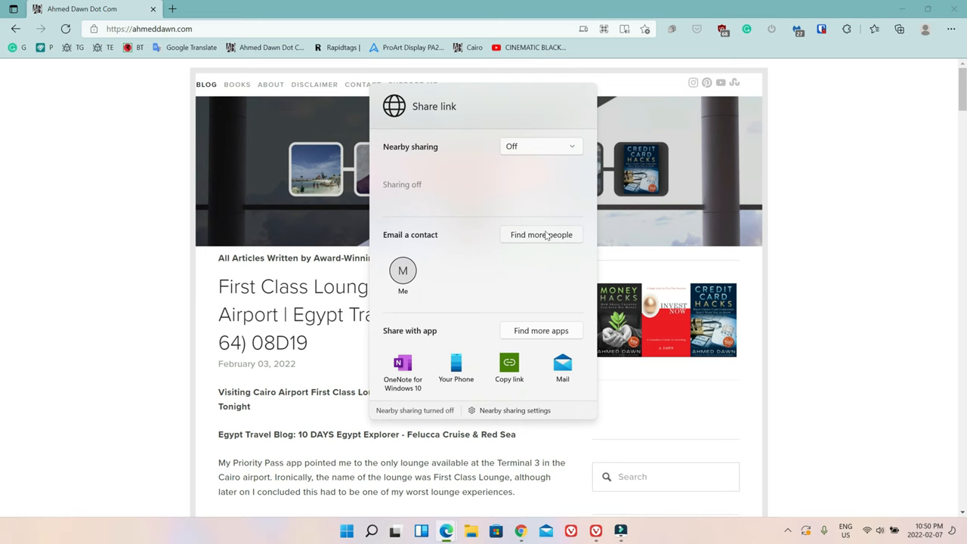
mouse_move(434, 278)
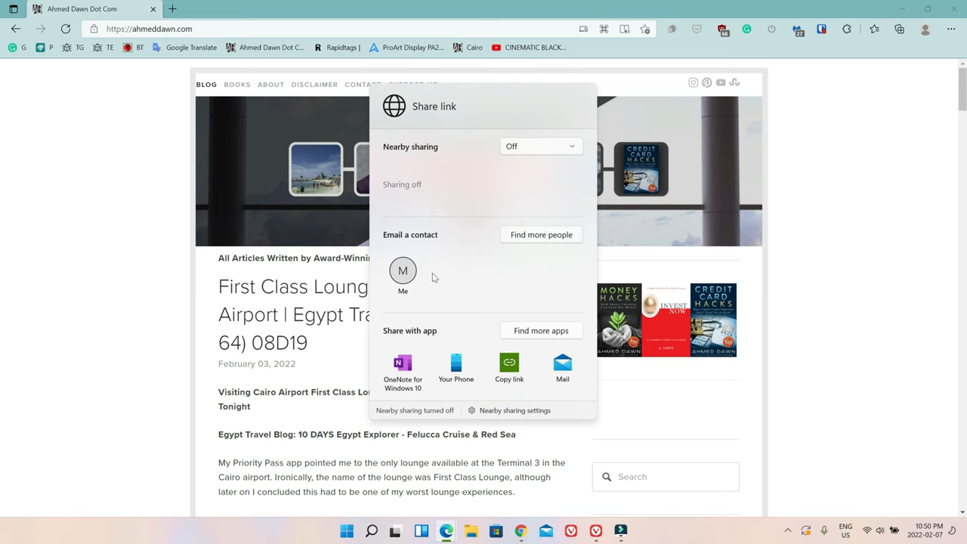
mouse_move(487, 277)
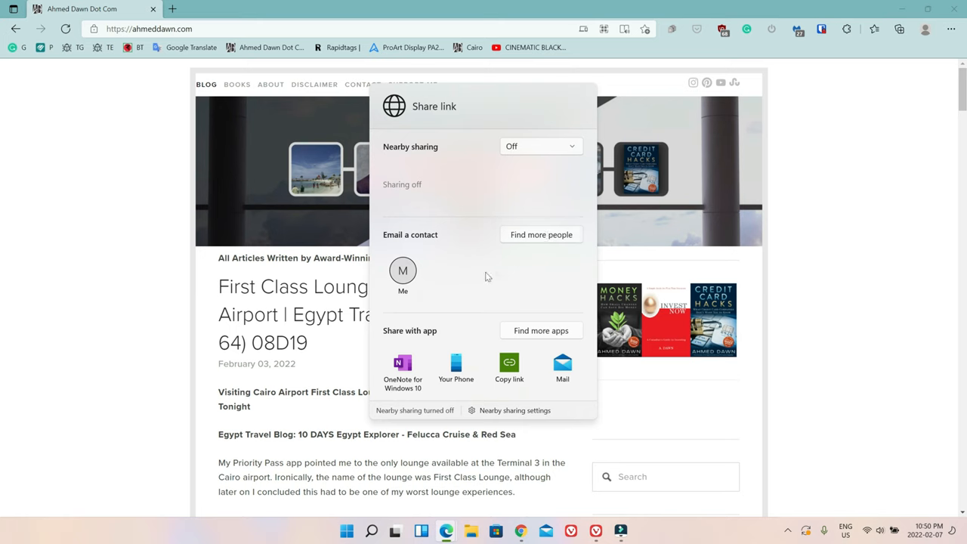
mouse_move(426, 363)
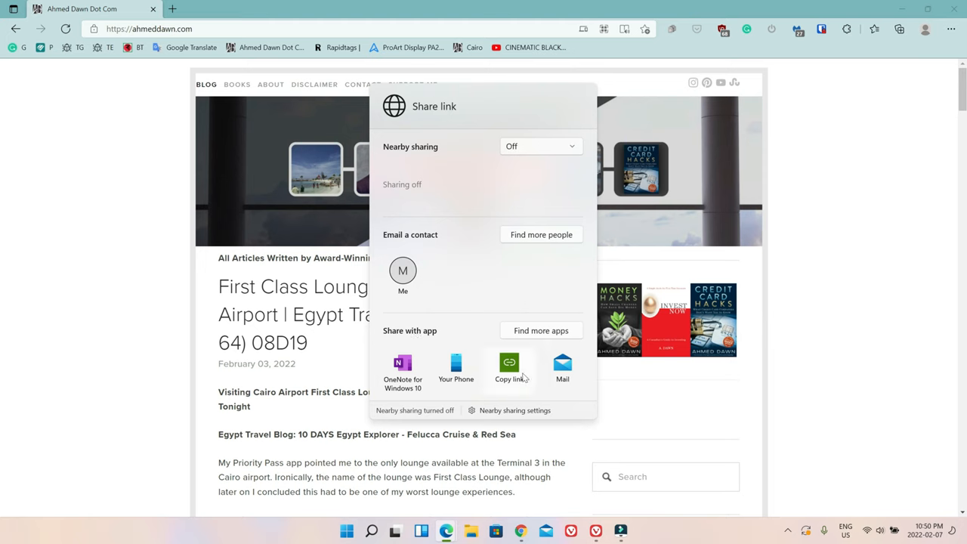
mouse_move(529, 347)
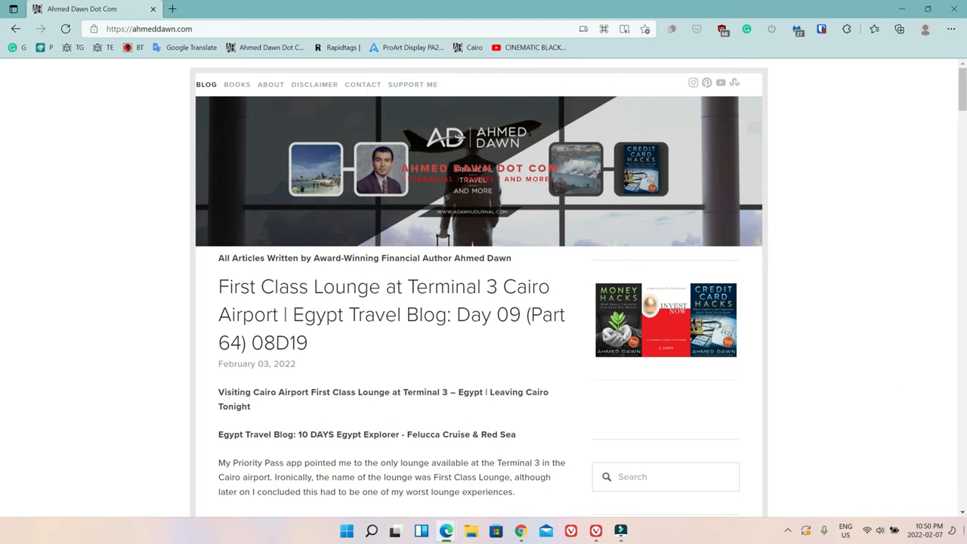
Reopen Edge's Share panel for the page via the Settings and more menu
left_click(951, 29)
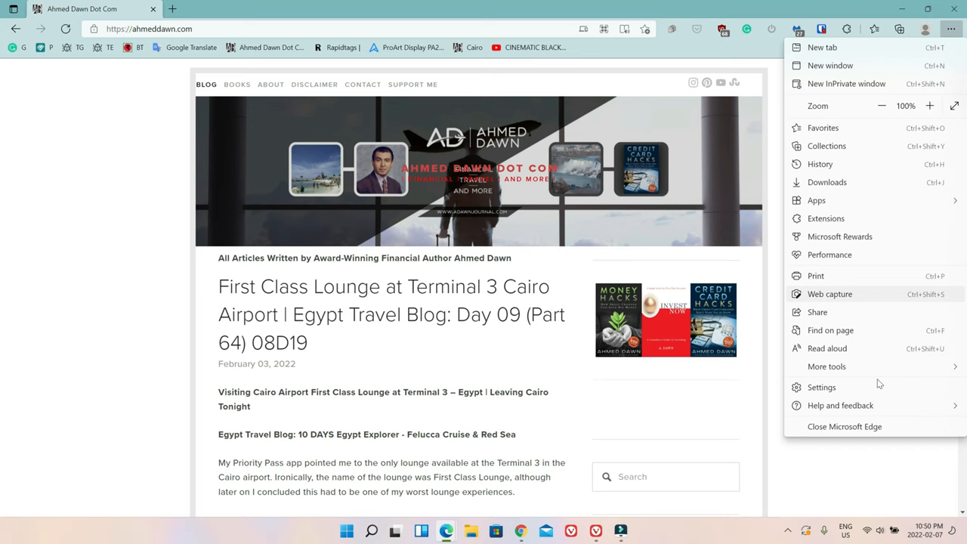
left_click(817, 312)
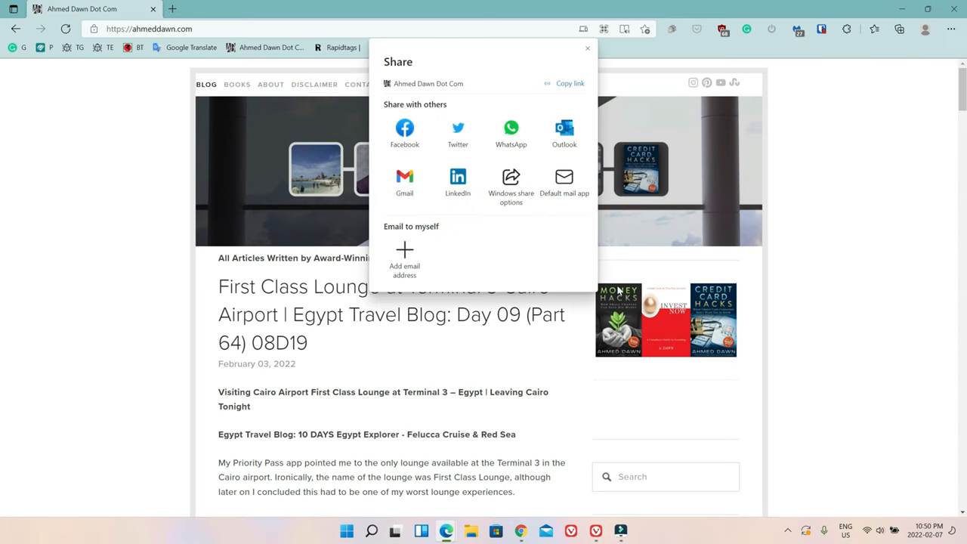
mouse_move(373, 197)
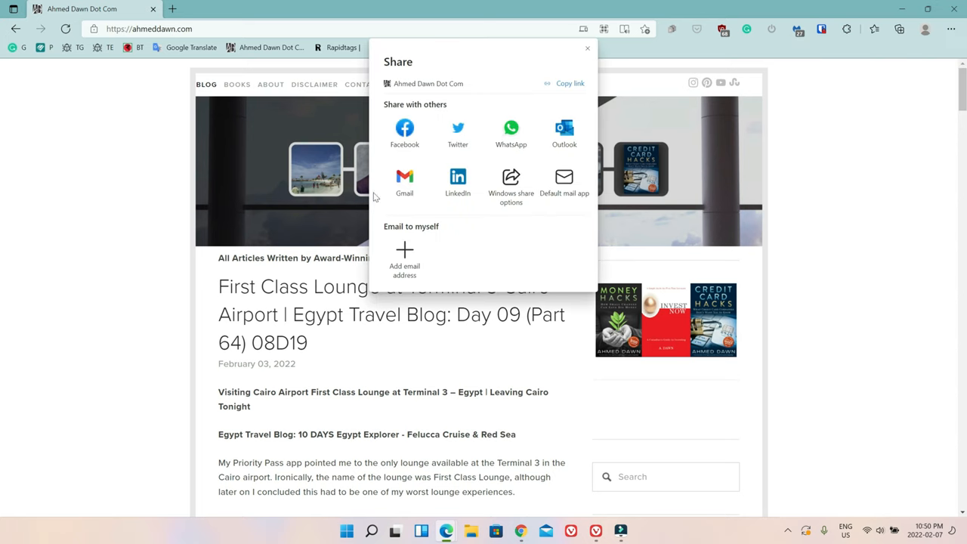
mouse_move(511, 136)
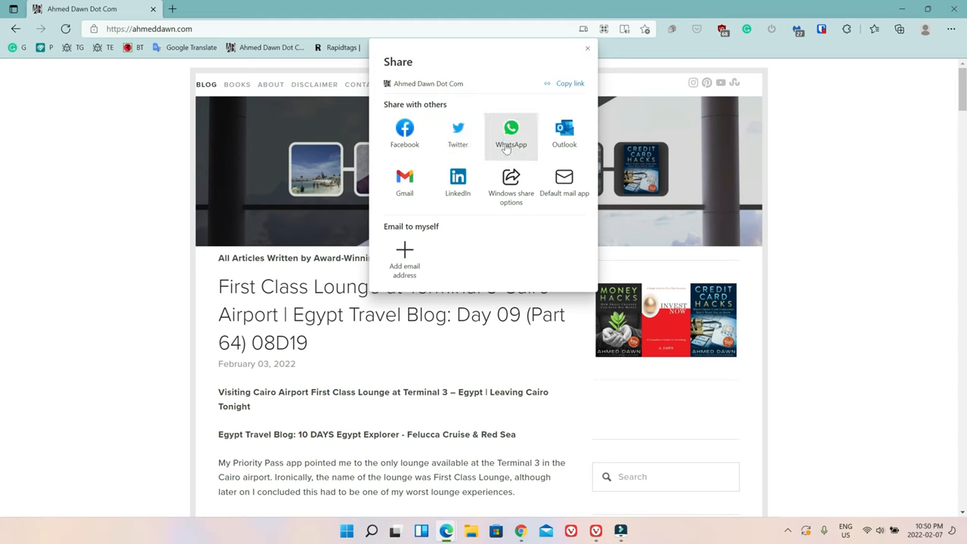
mouse_move(457, 184)
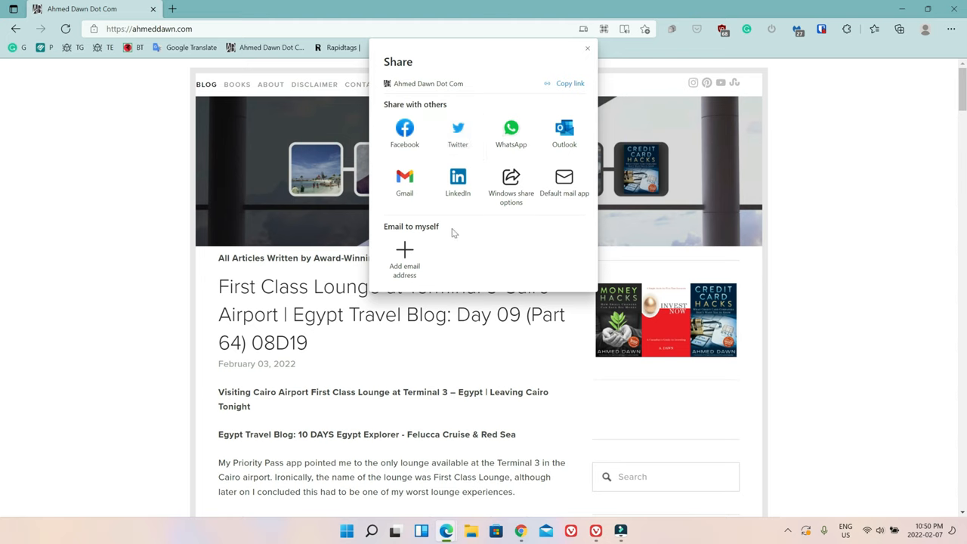
mouse_move(461, 136)
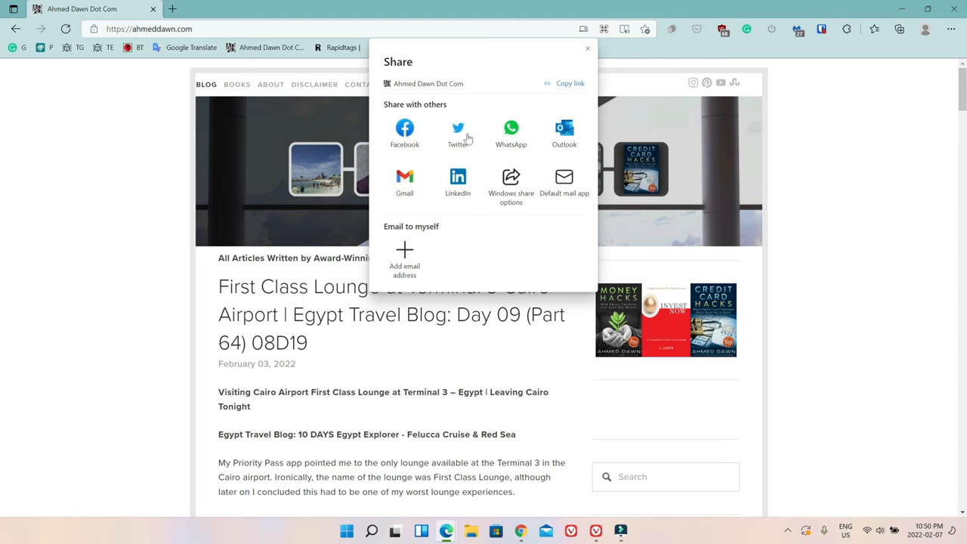
mouse_move(457, 133)
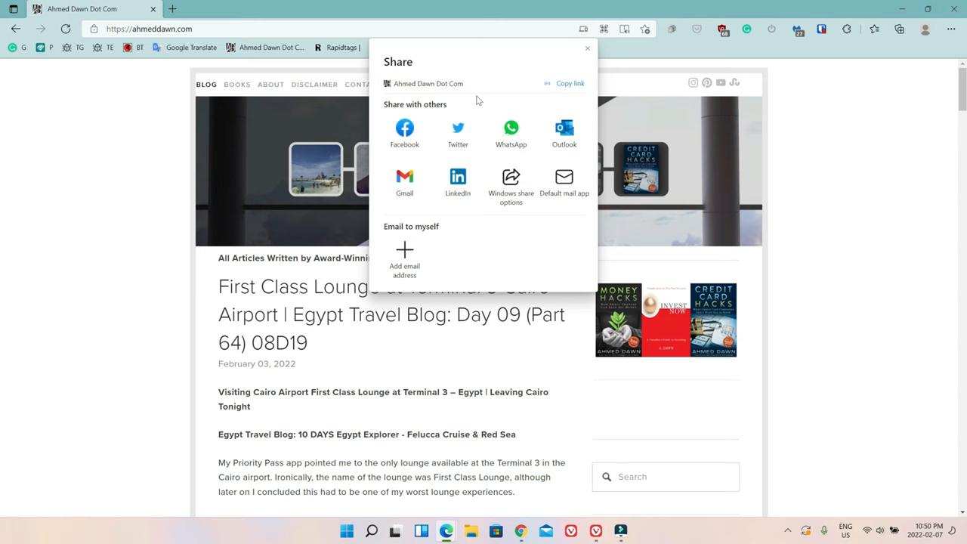
mouse_move(459, 59)
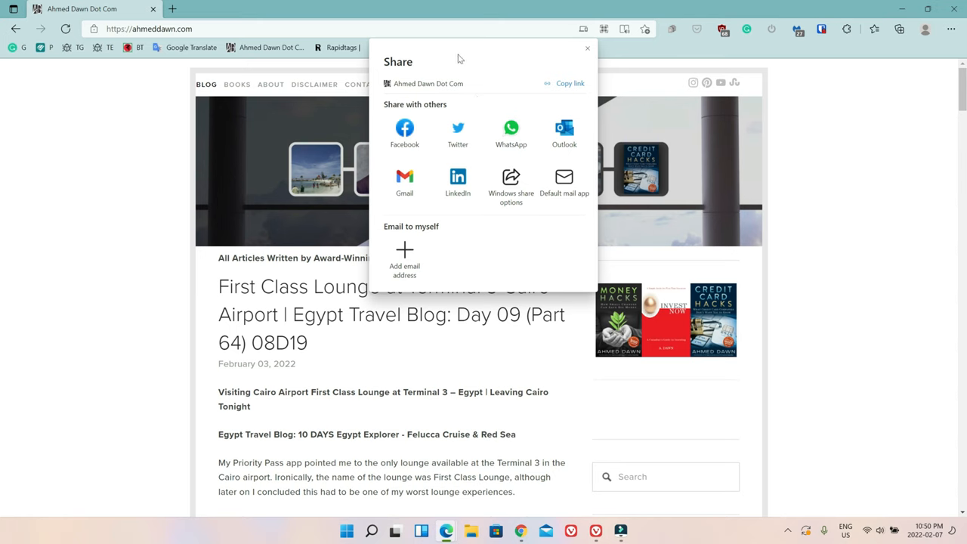
mouse_move(474, 62)
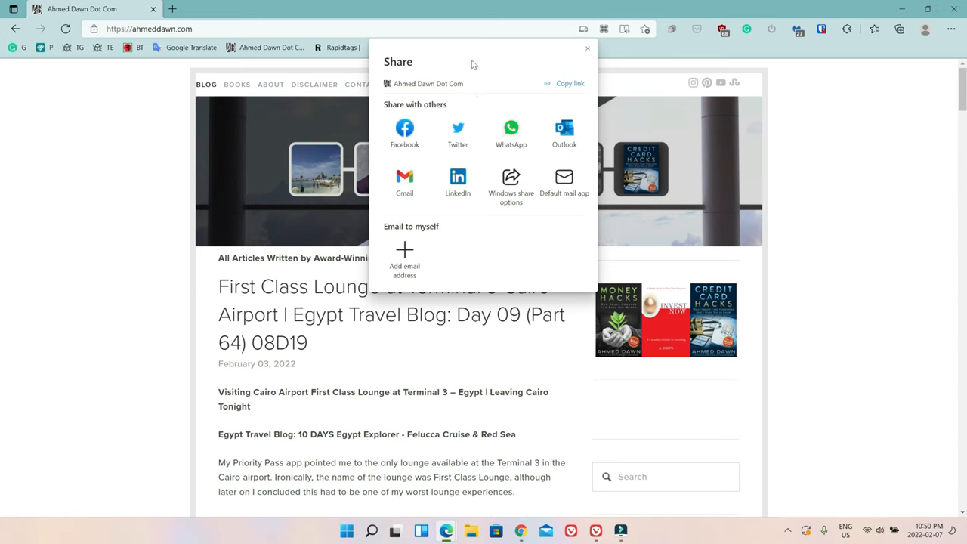
mouse_move(458, 134)
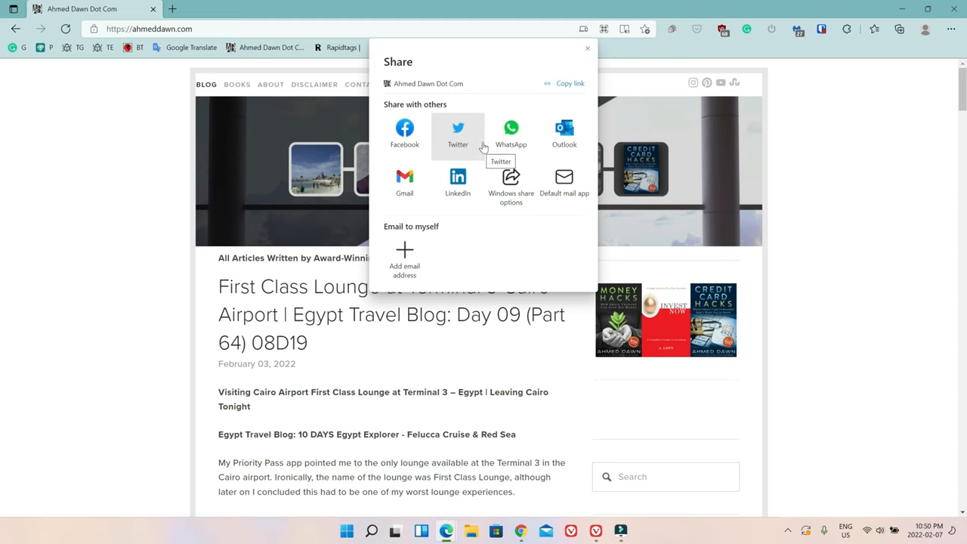
mouse_move(476, 64)
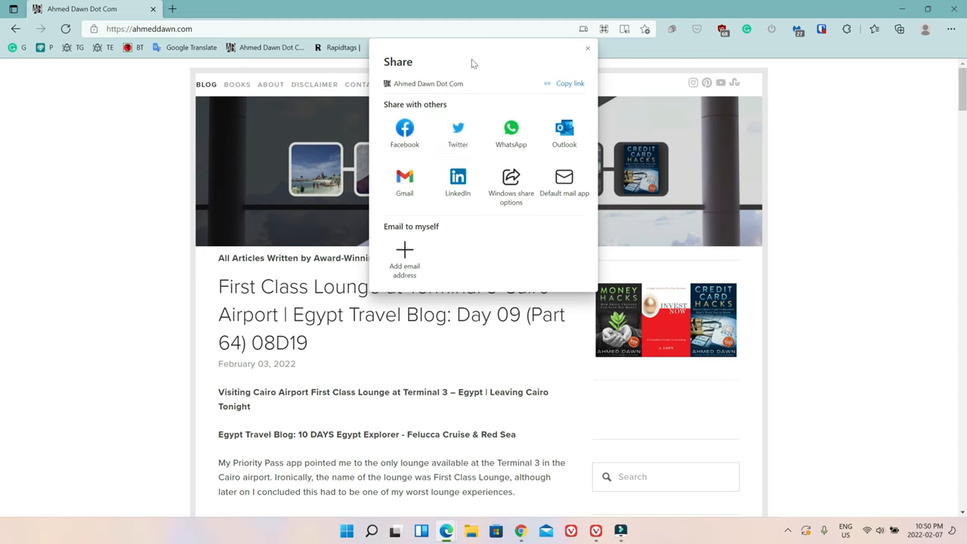
mouse_move(463, 250)
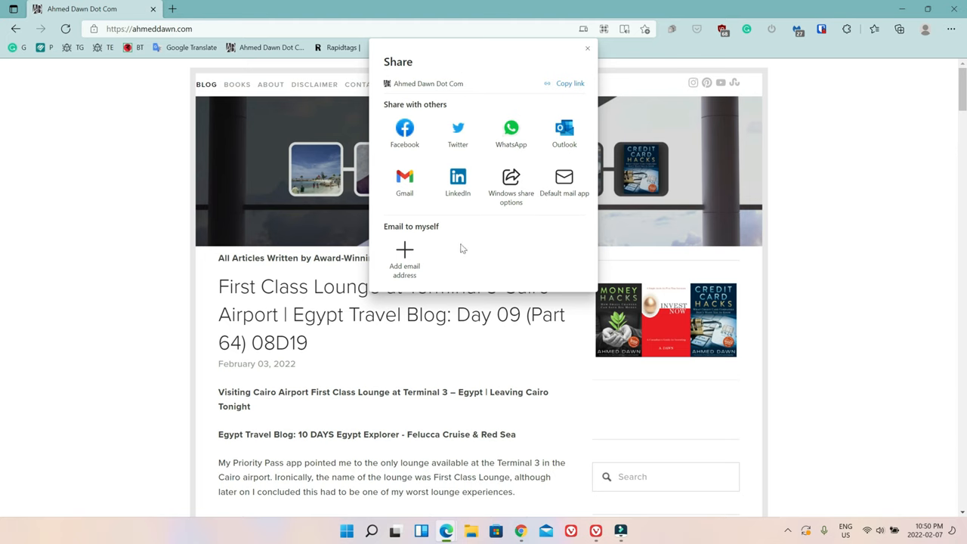